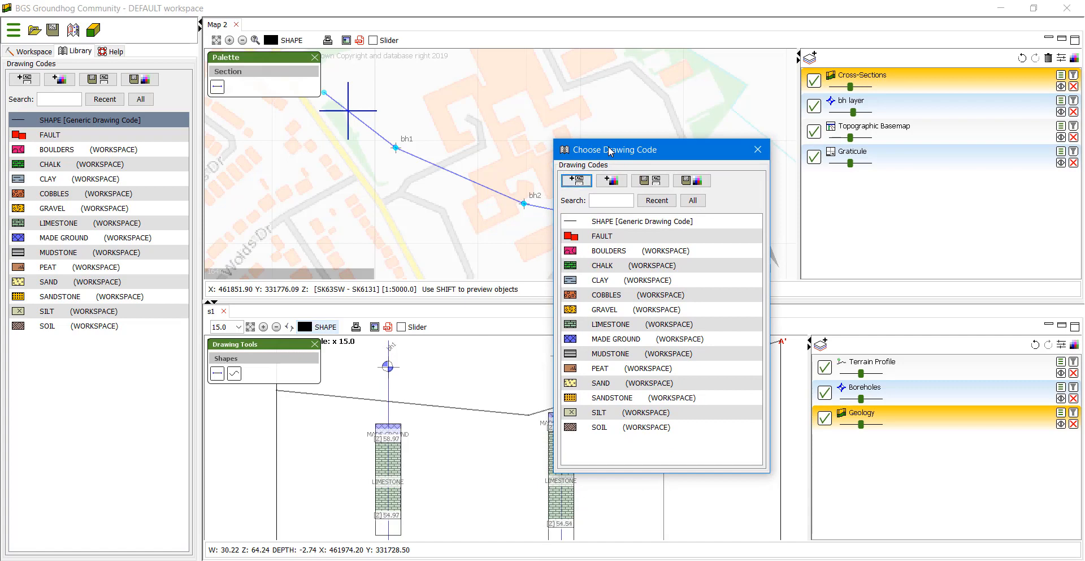
pyautogui.moveTo(635, 343)
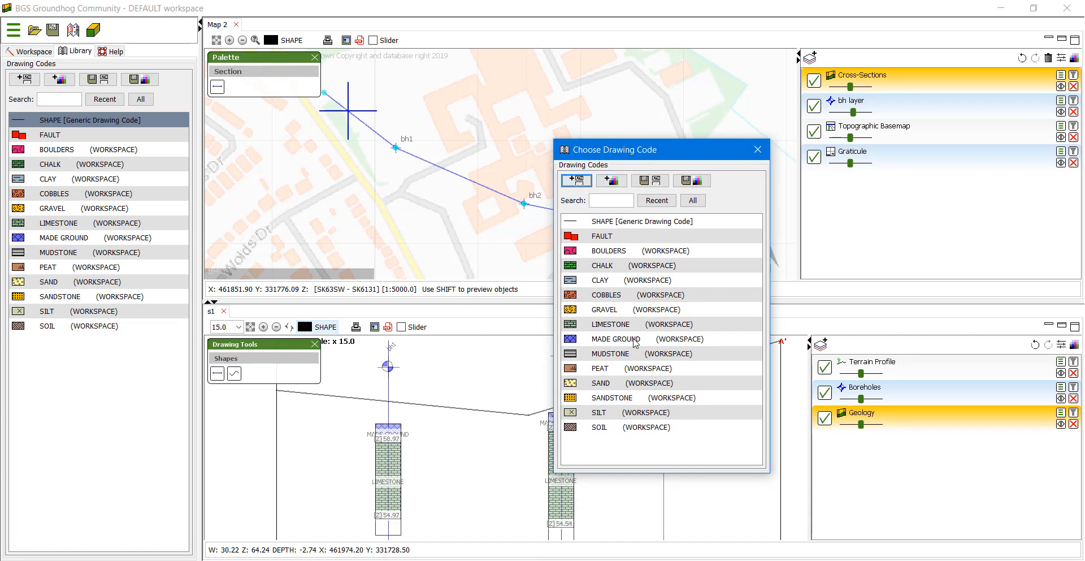
# Pick MADE GROUND in the Choose Drawing Code dialog.
pyautogui.click(615, 338)
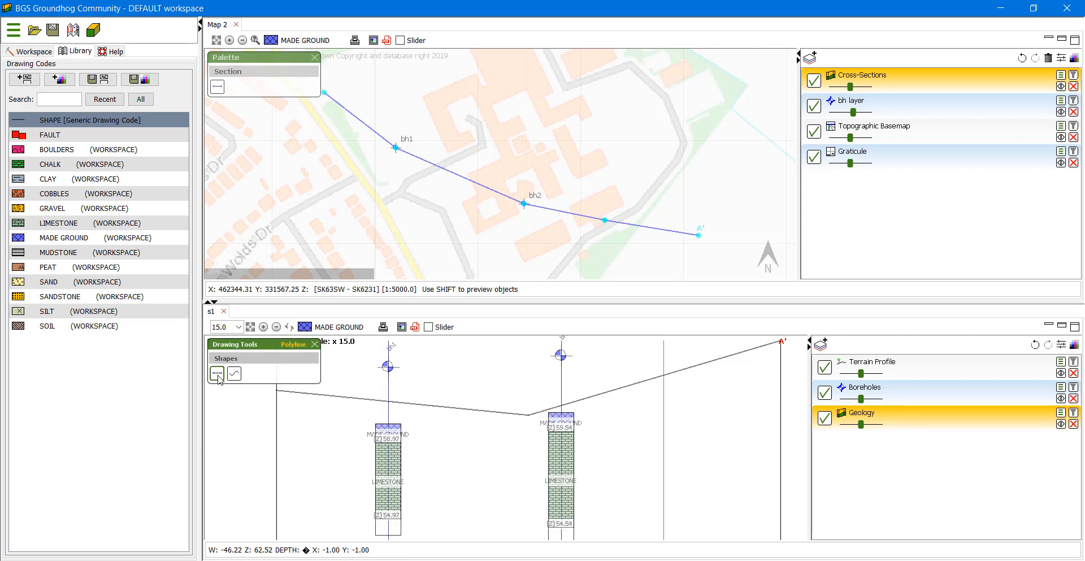
# Trace the made ground polygon along the ground surface with the freehand Pen tool.
pyautogui.click(234, 373)
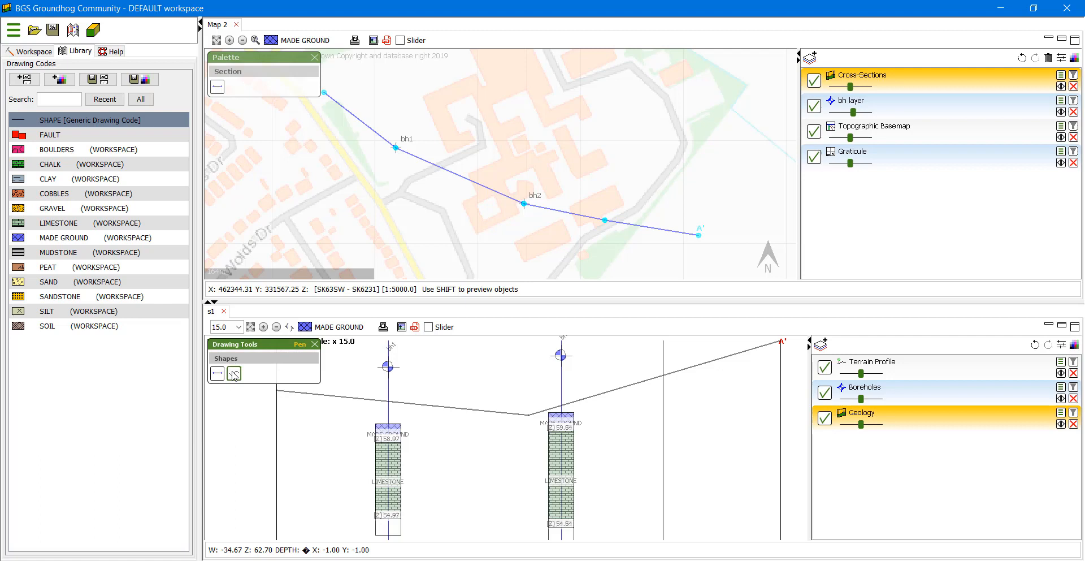
pyautogui.click(217, 373)
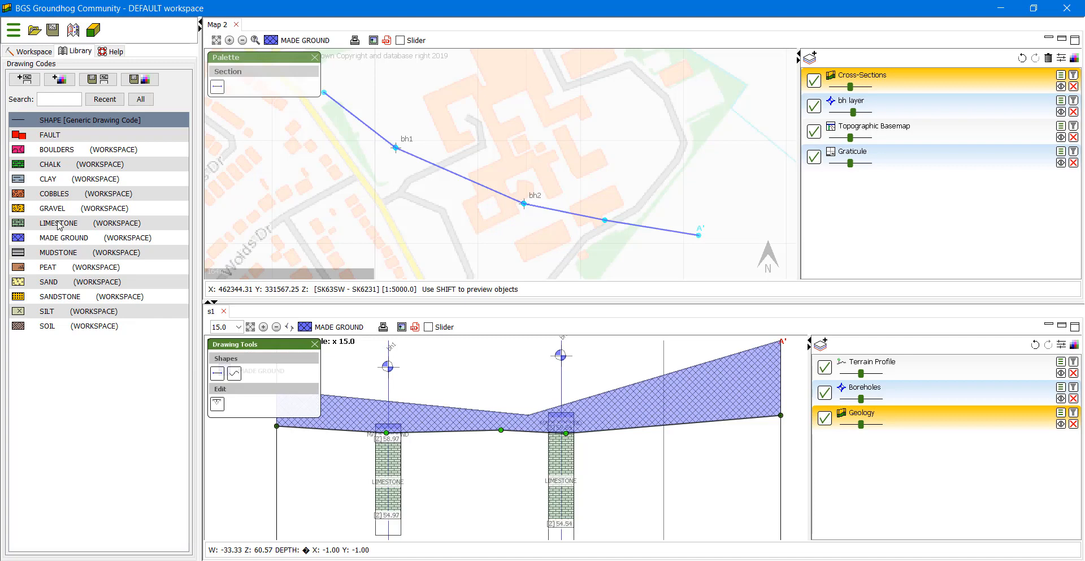
# Select LIMESTONE and draw its polygon beneath the made ground down to the section base.
pyautogui.click(58, 222)
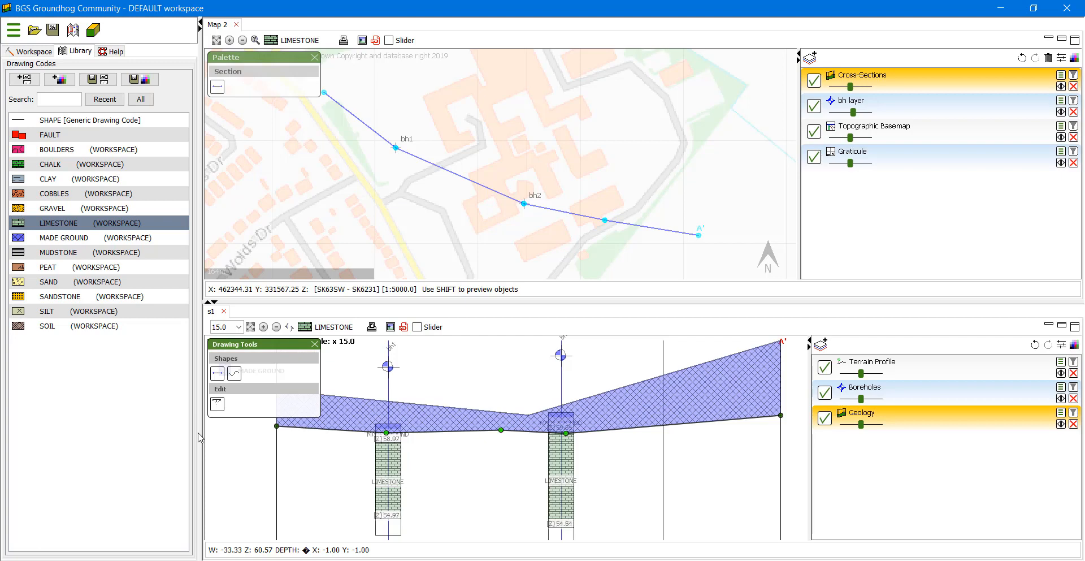
pyautogui.click(234, 373)
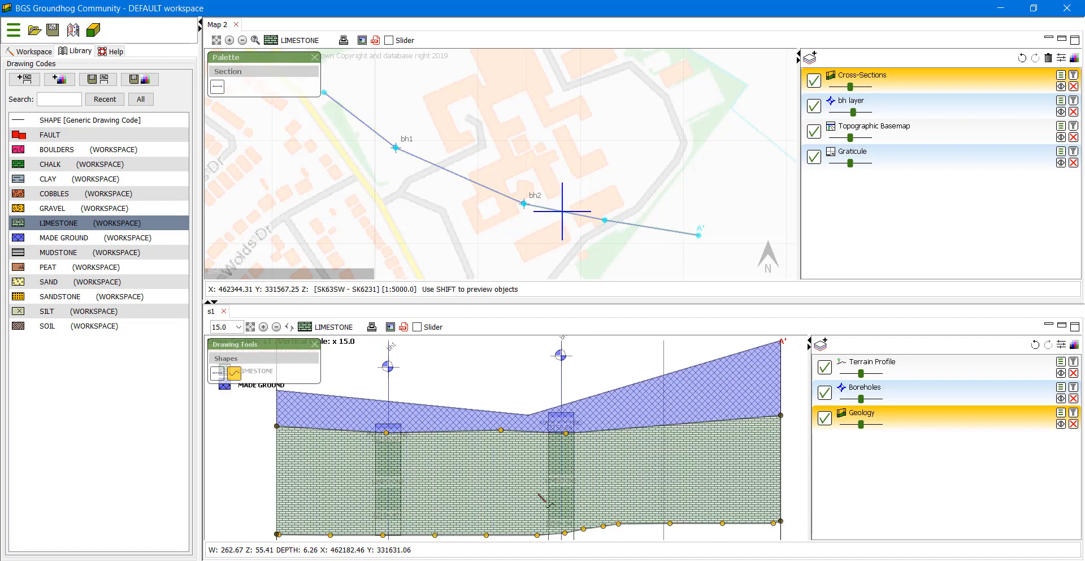
pyautogui.click(234, 373)
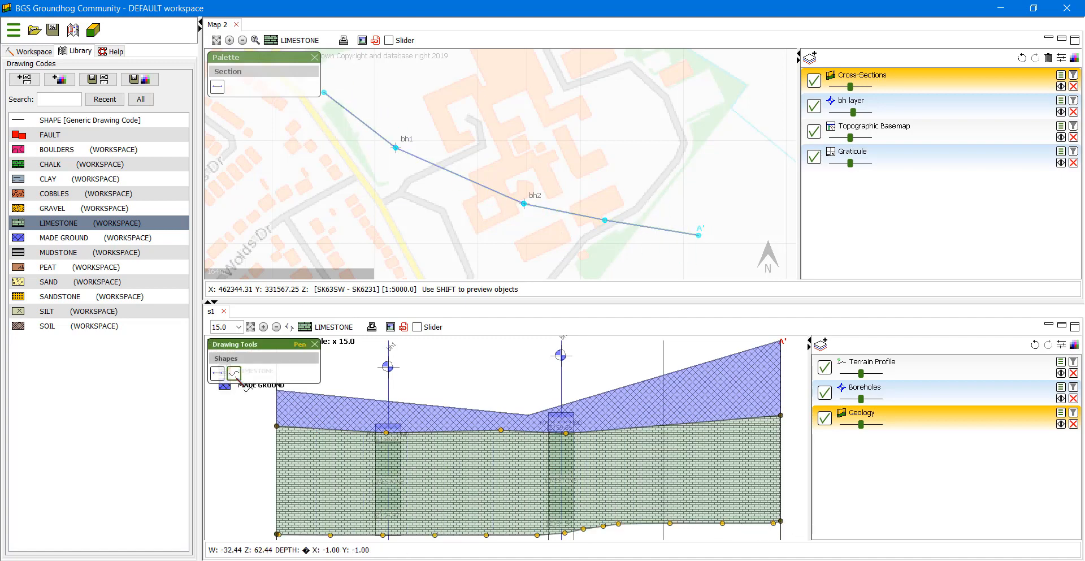